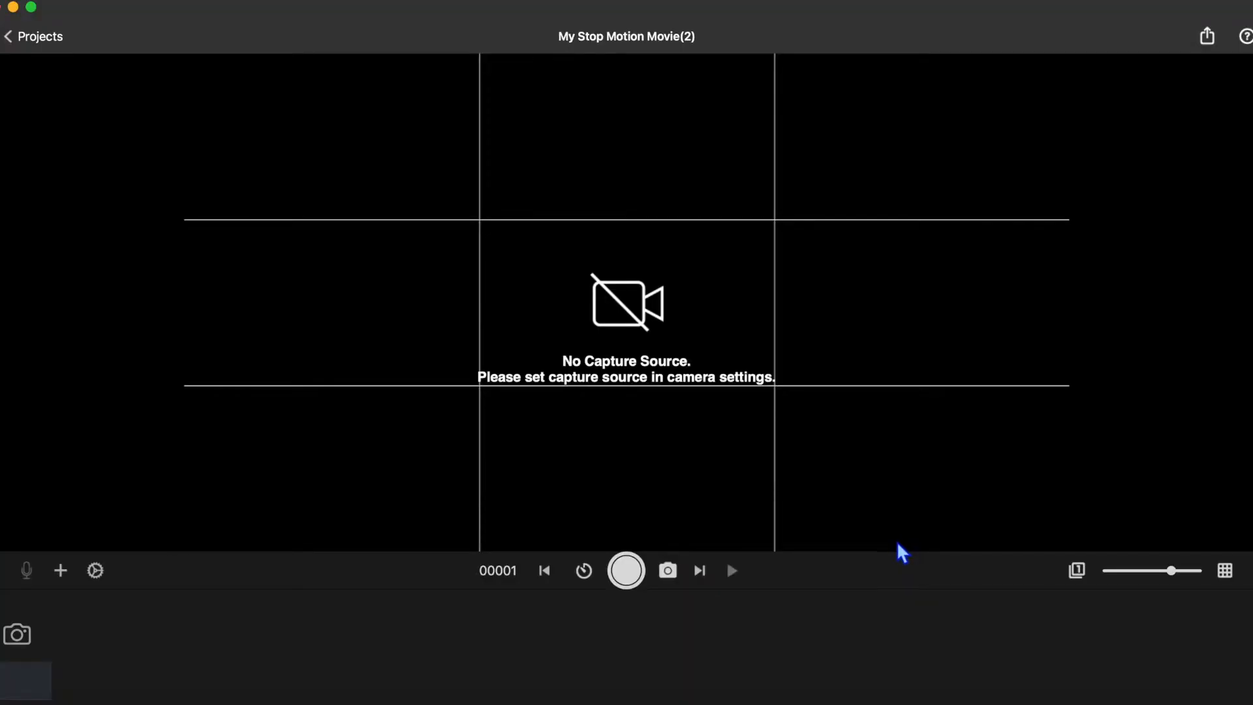
mouse_move(727, 536)
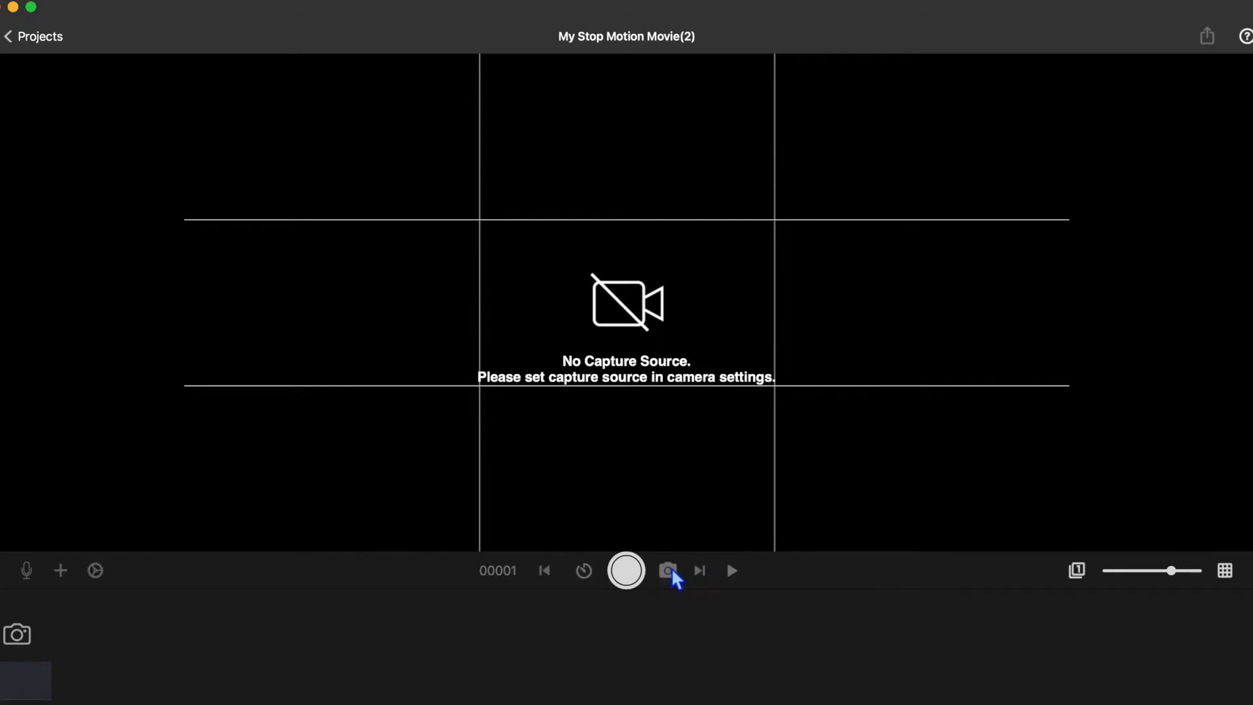
Step: Show the capture source list including the Canon EOS Rebel T6i
left_click(668, 570)
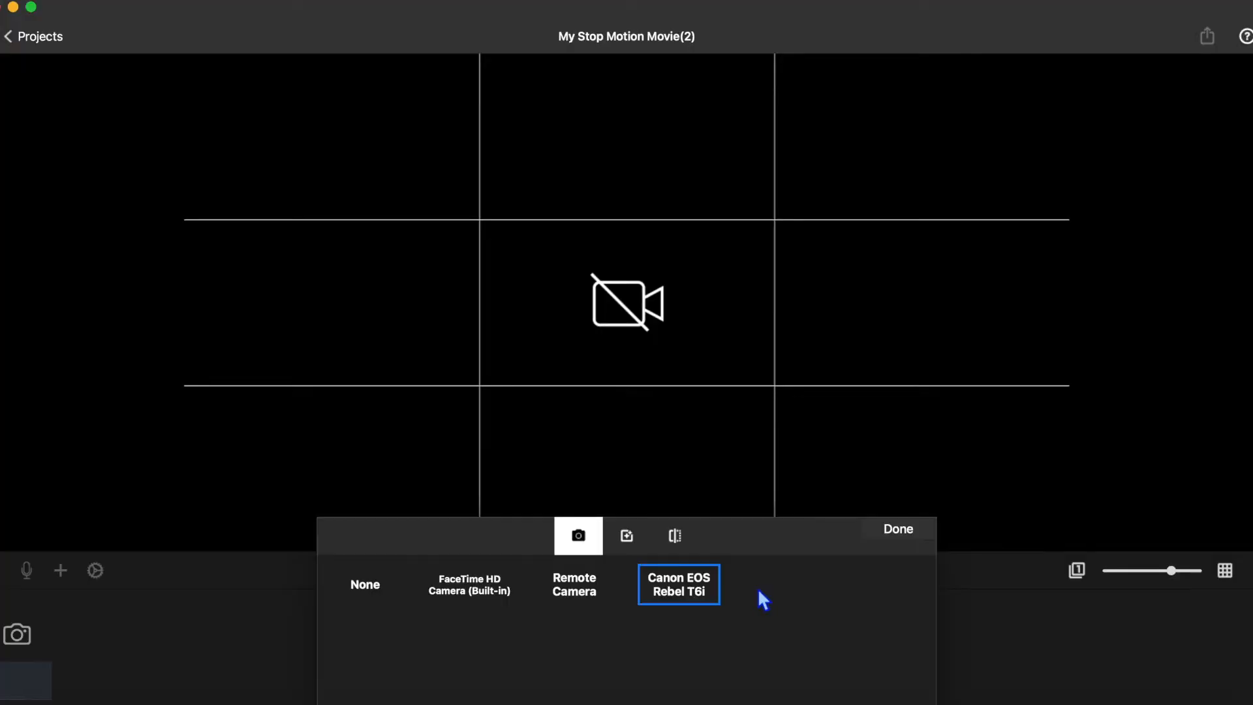
Step: Select the Canon EOS Rebel T6i, review White Balance and Zoom, and rotate the live view 180 degrees
left_click(678, 585)
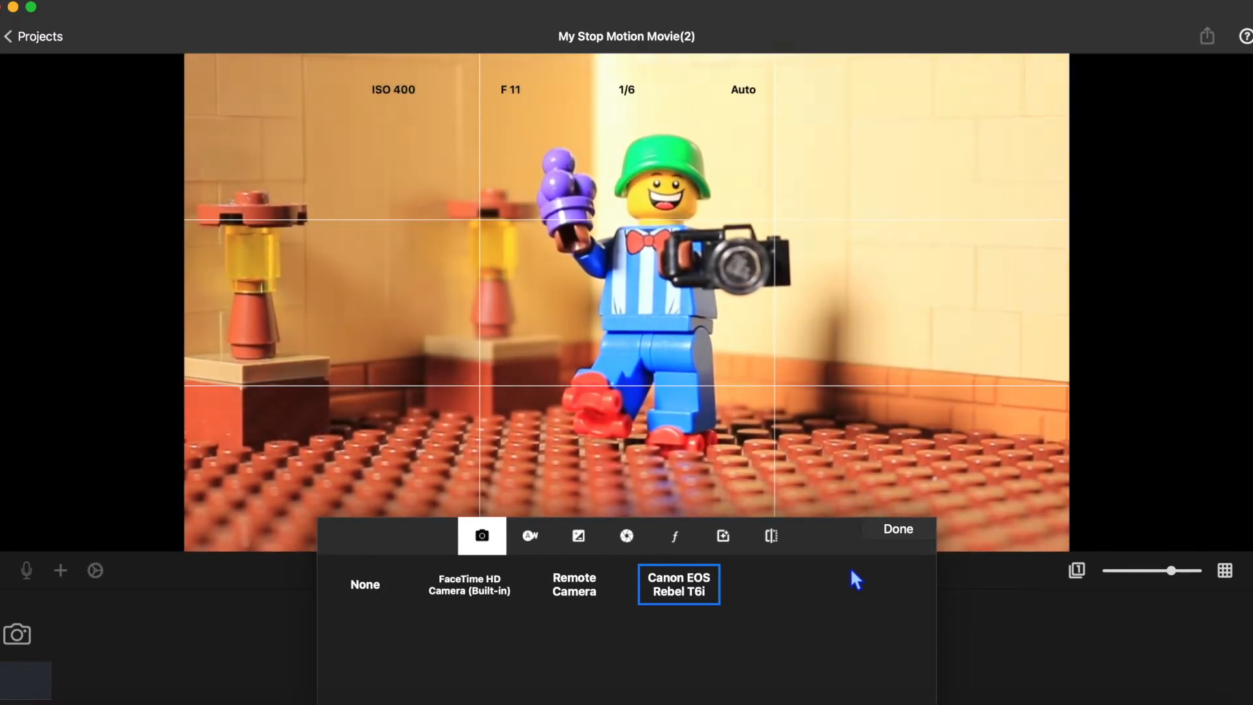
left_click(529, 535)
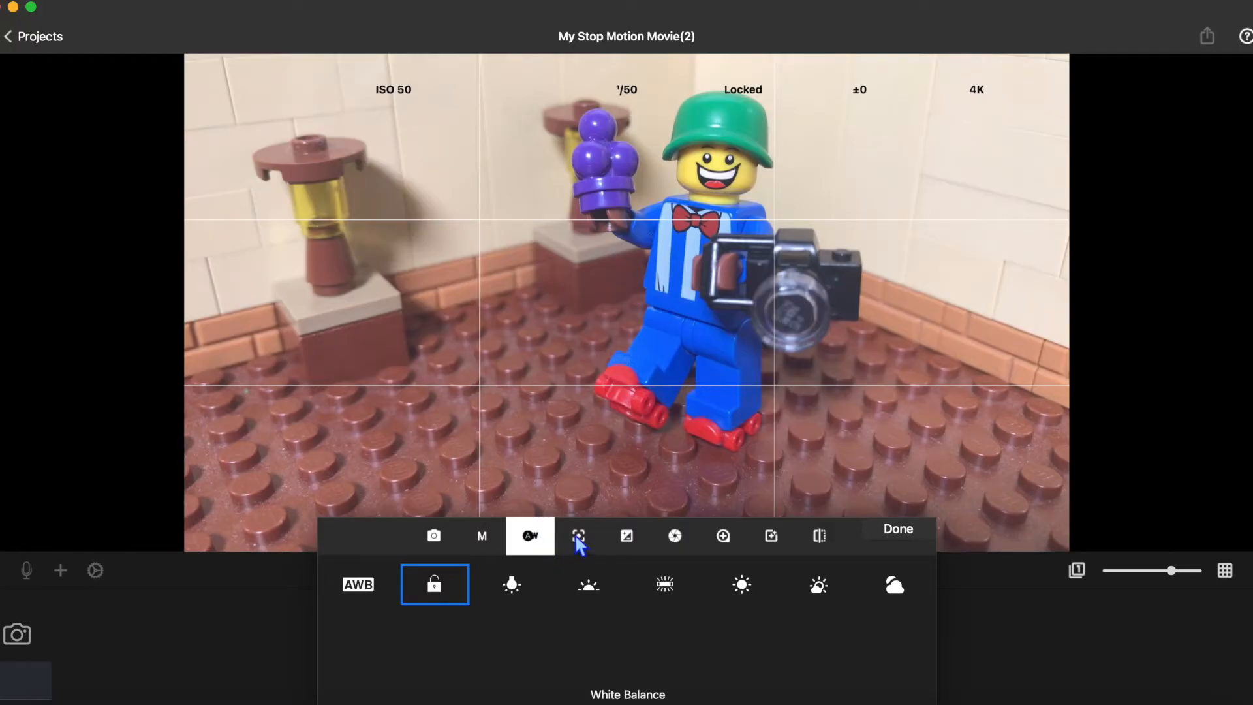
left_click(722, 535)
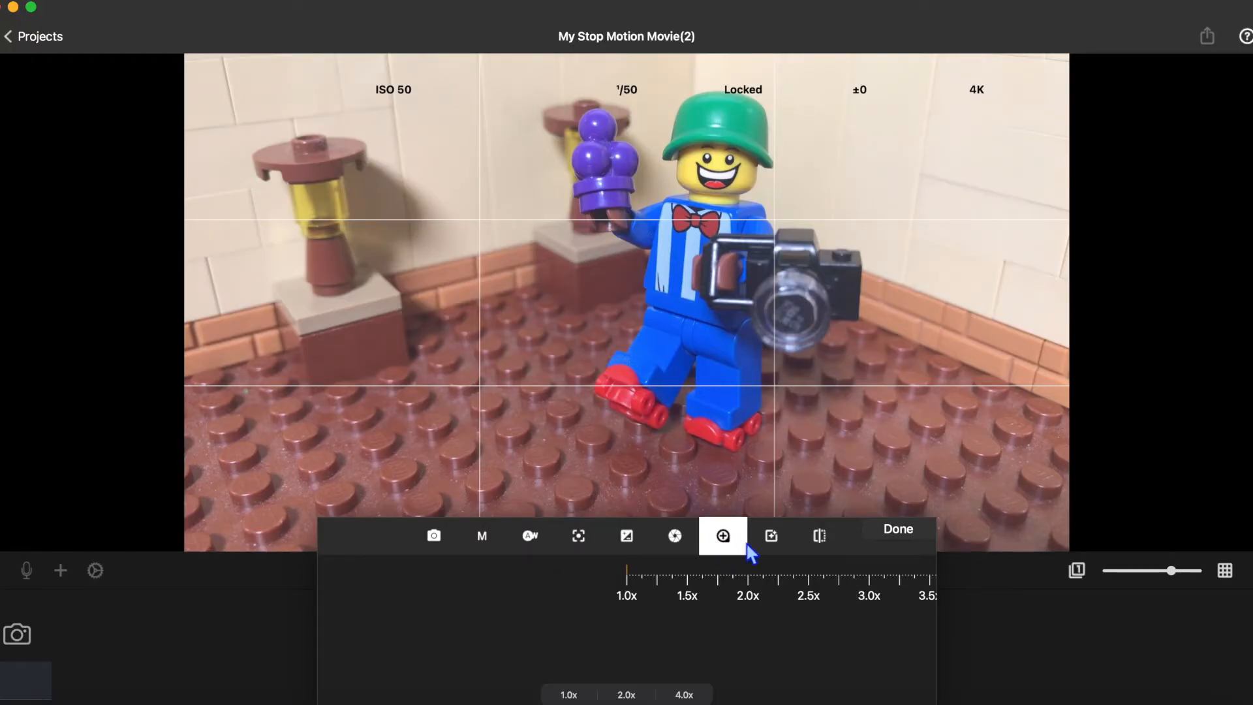
left_click(568, 694)
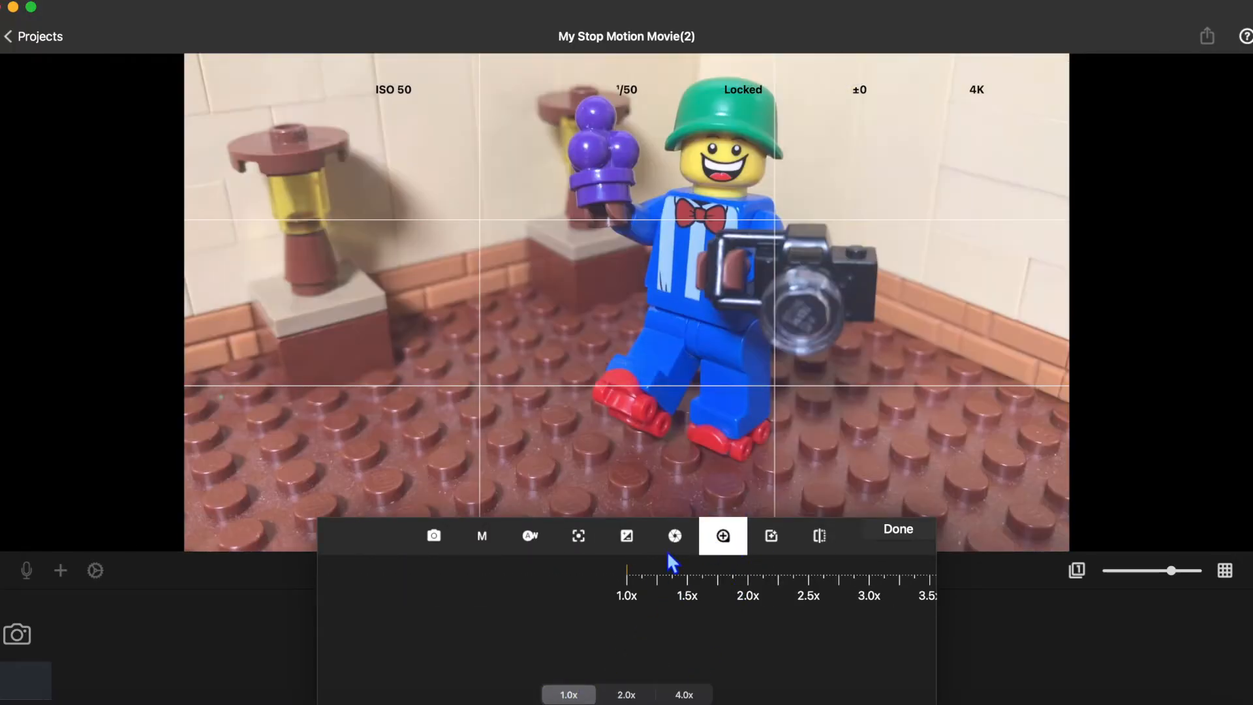
left_click(818, 535)
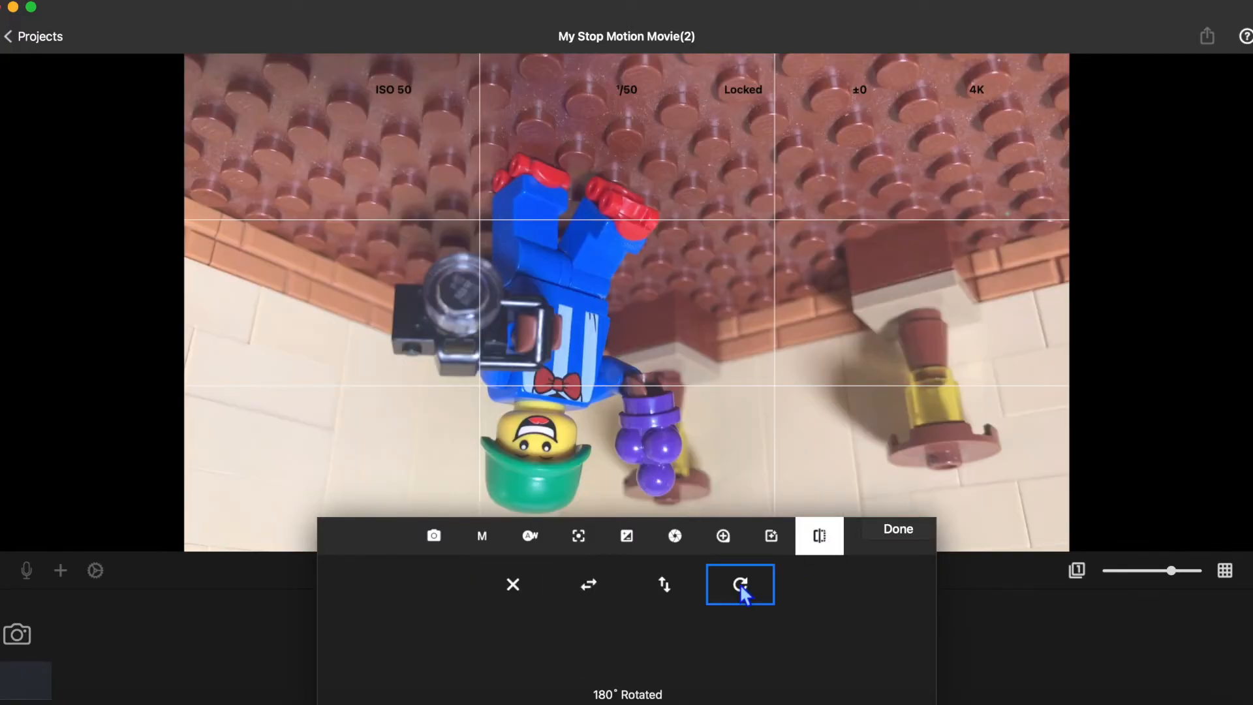